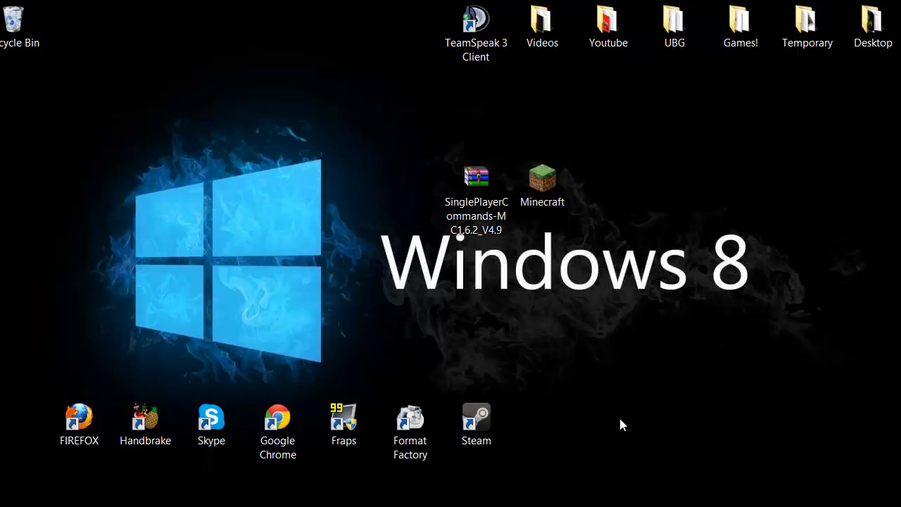
{"action": "mouse_move", "coordinate": [502, 170]}
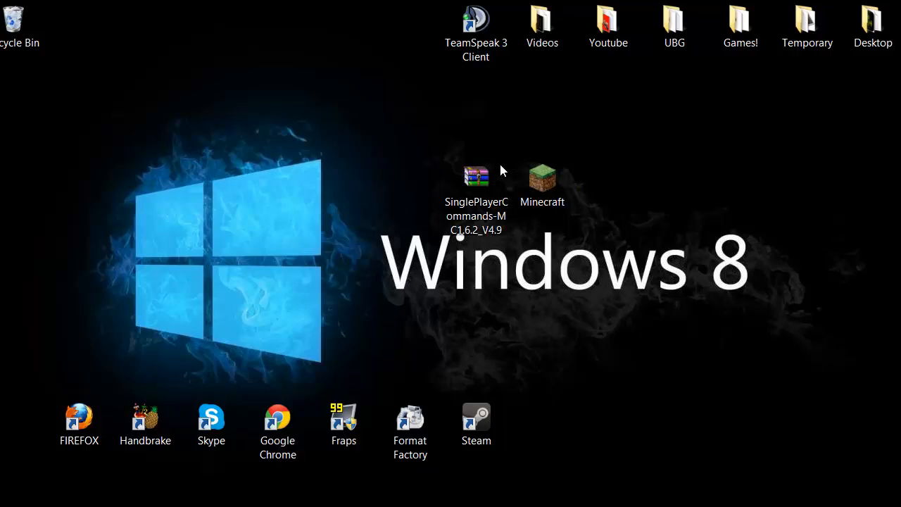
Step: Clear the desktop selection and launch Google Chrome from its desktop shortcut
{"action": "left_click", "coordinate": [542, 176]}
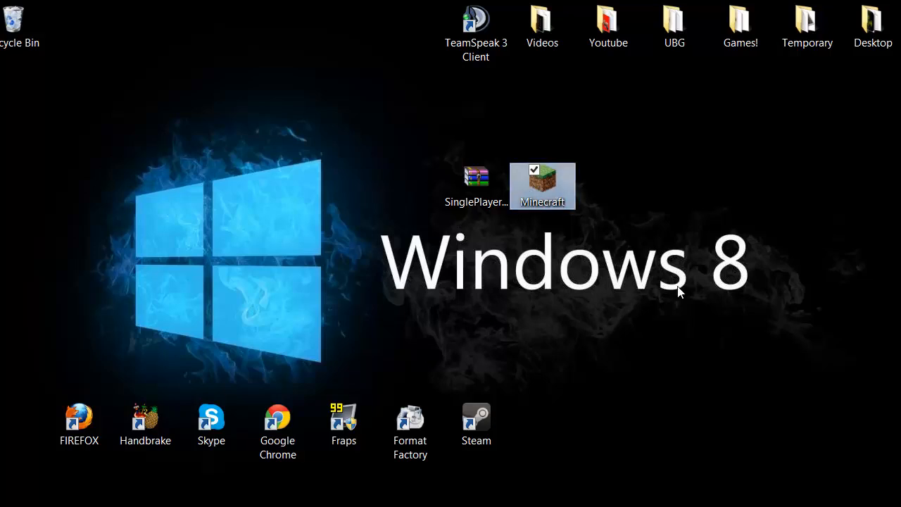
{"action": "left_click", "coordinate": [457, 236]}
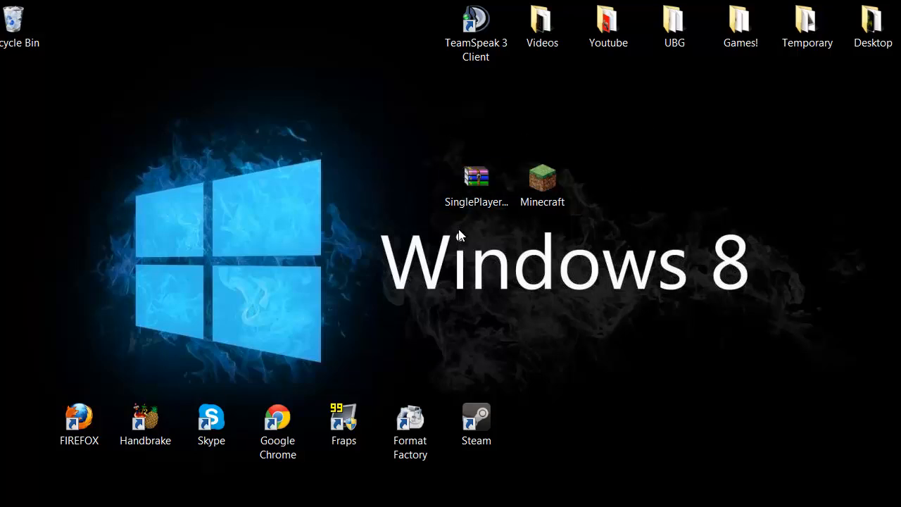
{"action": "mouse_move", "coordinate": [103, 401]}
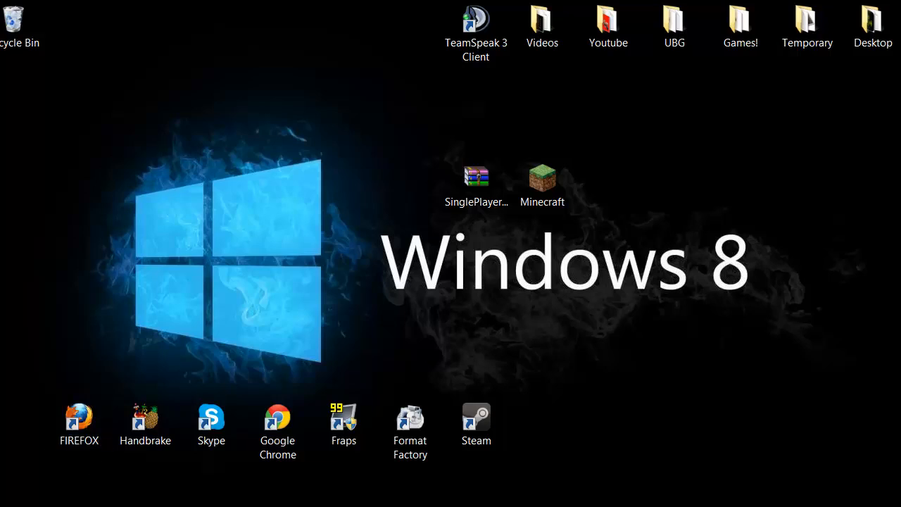
{"action": "double_click", "coordinate": [78, 415]}
{"action": "type", "text": "sing"}
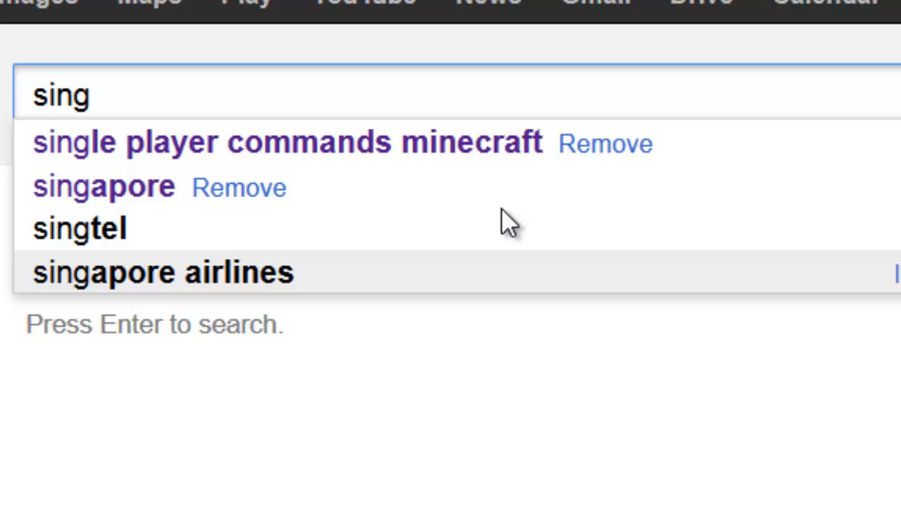
Step: Search 'single player commands minecraft' and scroll to the minecraftforum.net SPC V4.9 topic
{"action": "left_click", "coordinate": [282, 141]}
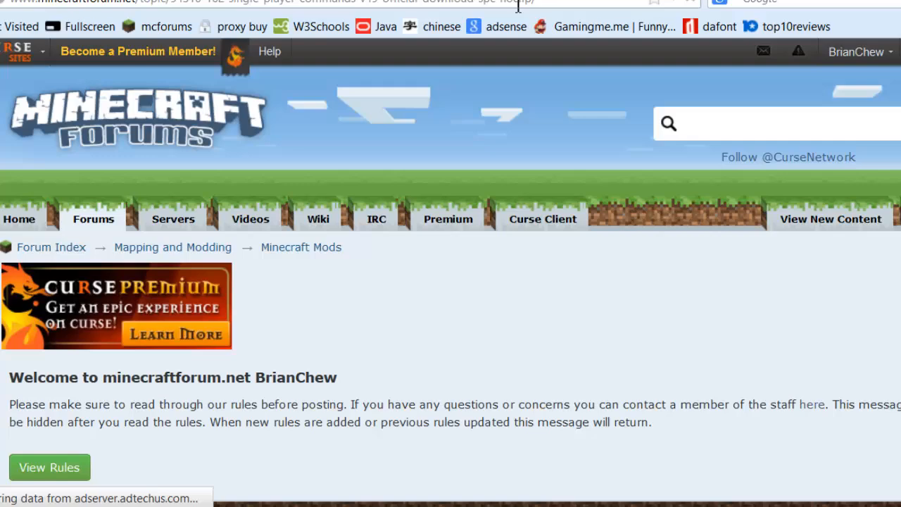
{"action": "mouse_move", "coordinate": [601, 13]}
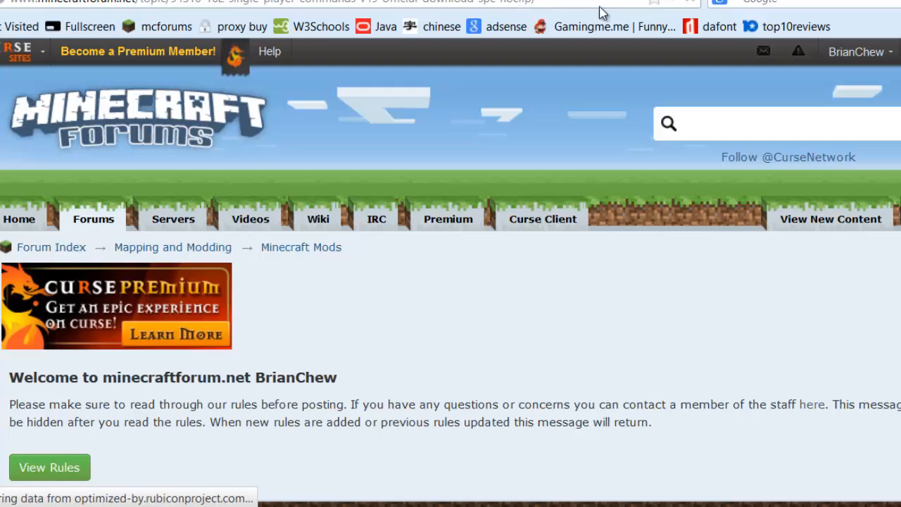
{"action": "scroll", "scroll_direction": "down", "scroll_amount": 3}
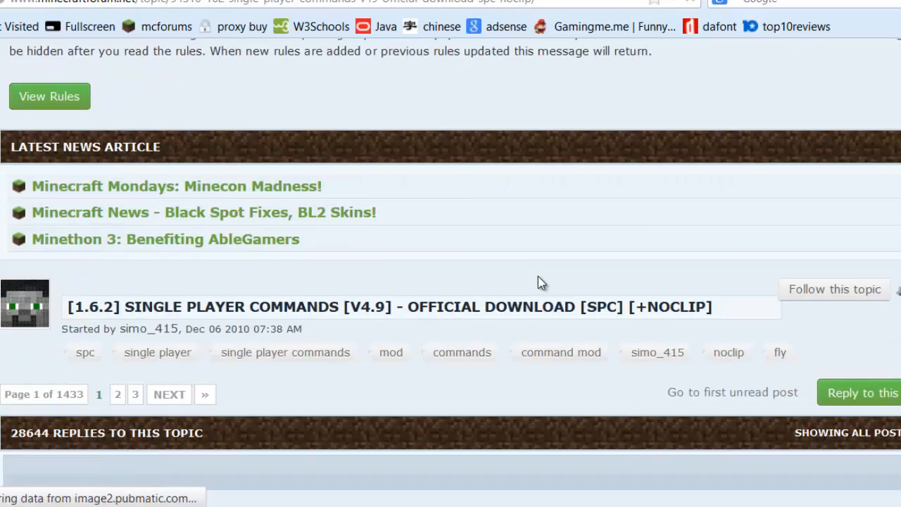
{"action": "scroll", "scroll_direction": "down", "scroll_amount": 3}
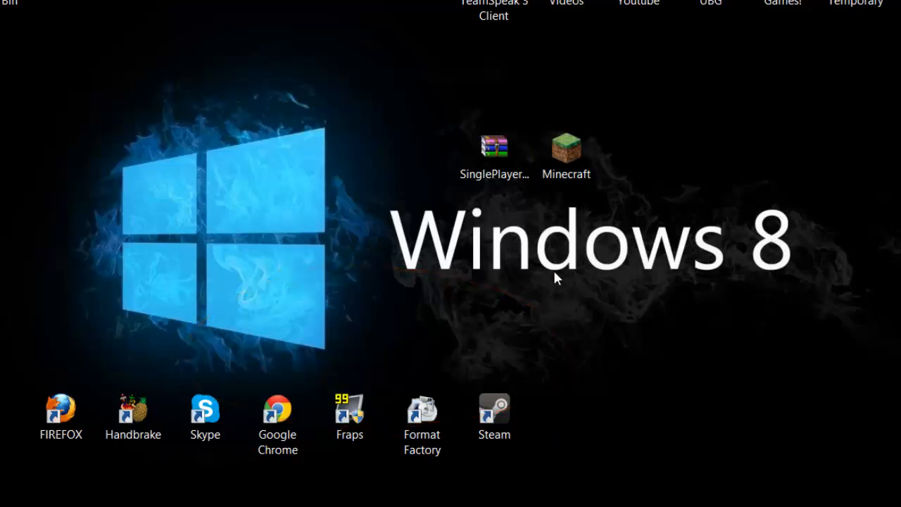
Step: Run %appdata% from the Run dialog, dismissing the mistyped-path error, to reach Roaming
{"action": "key", "text": "Win+r"}
{"action": "type", "text": "ip"}
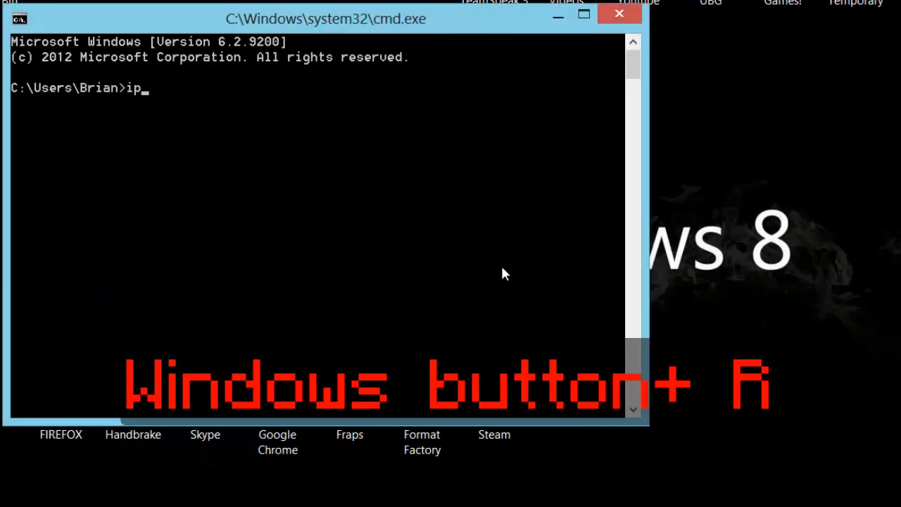
{"action": "key", "text": "Backspace"}
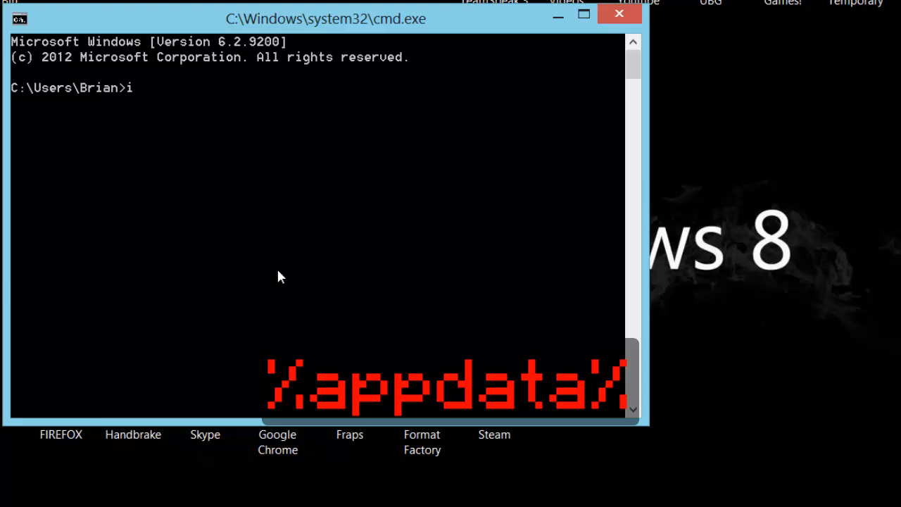
{"action": "key", "text": "Backspace"}
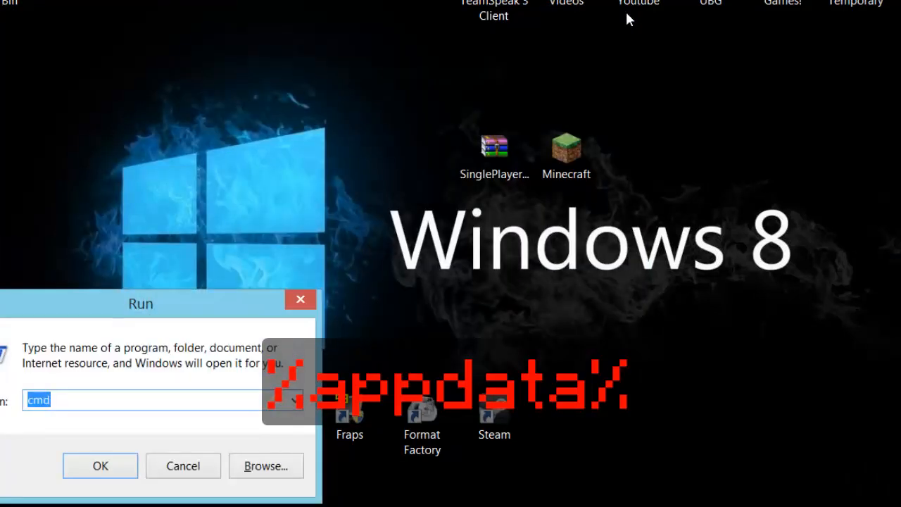
{"action": "type", "text": "%app"}
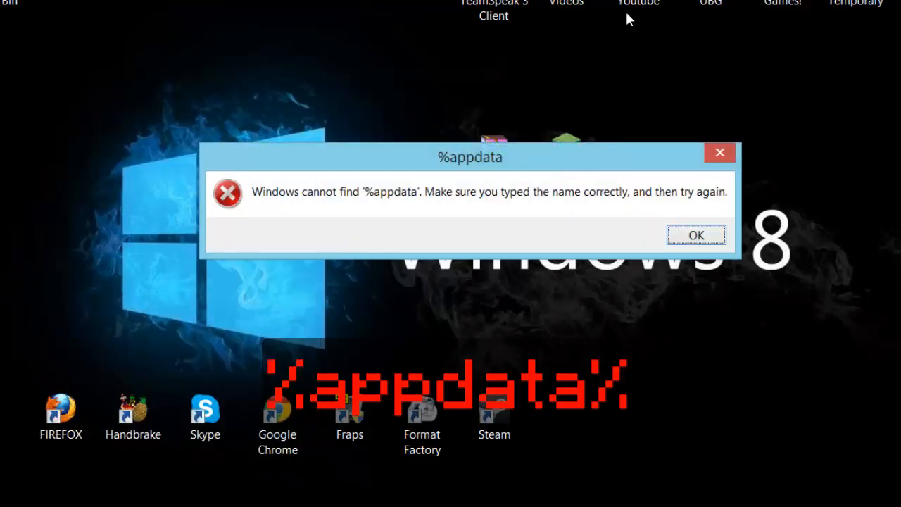
{"action": "left_click", "coordinate": [695, 234]}
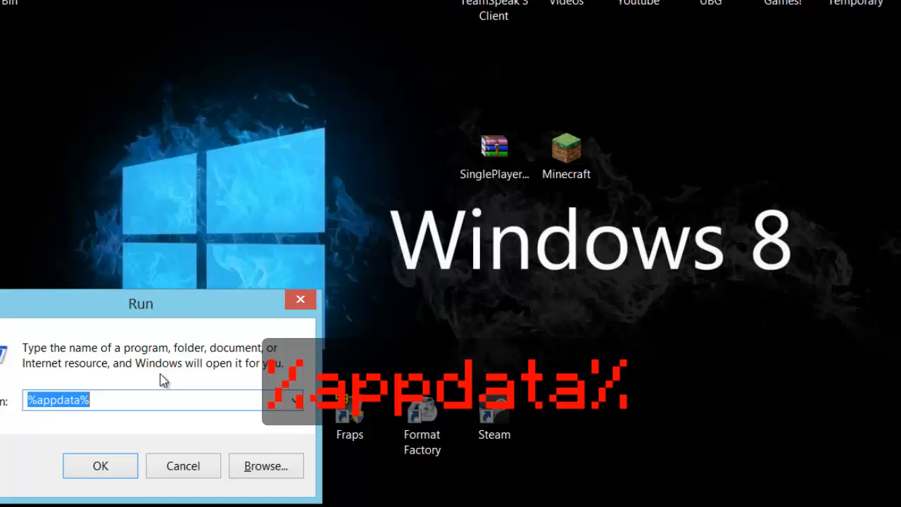
{"action": "left_click", "coordinate": [100, 465]}
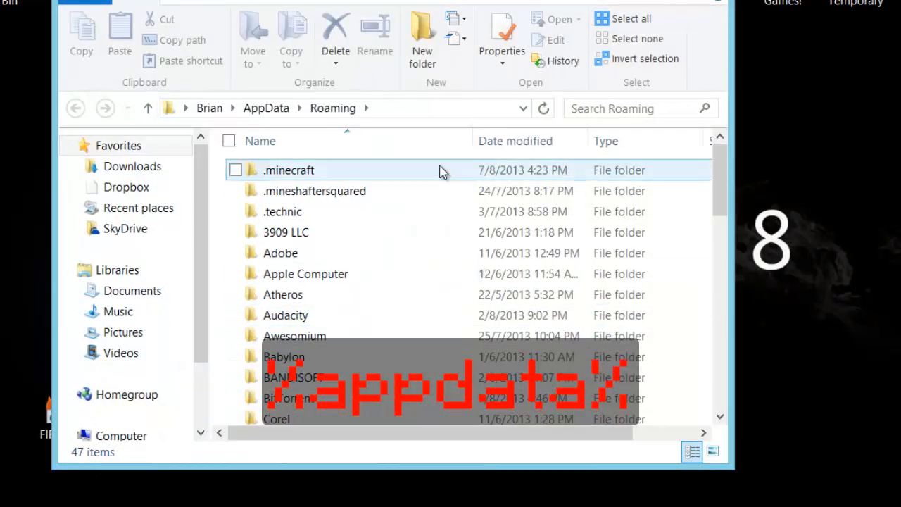
Step: Open .minecraft\versions and duplicate the 1.6.2 folder as '1.6.2 - Copy'
{"action": "double_click", "coordinate": [287, 169]}
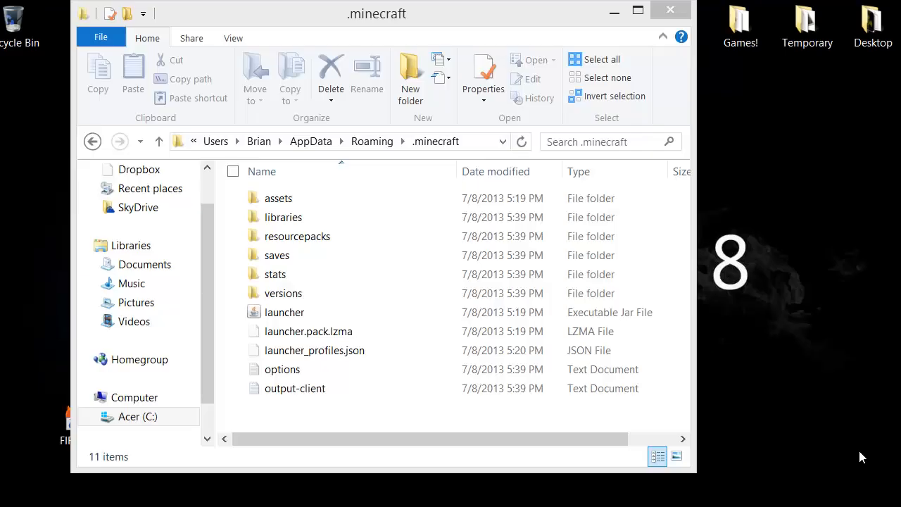
{"action": "double_click", "coordinate": [282, 293]}
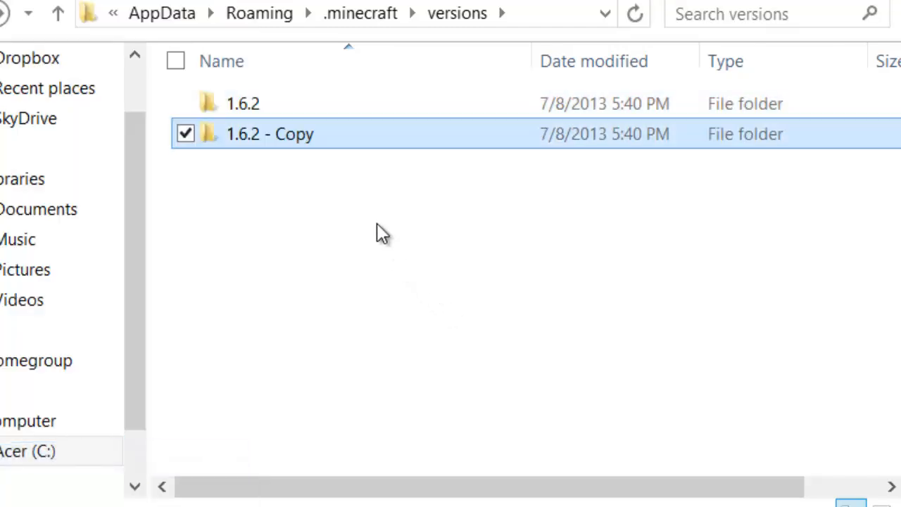
Step: Rename '1.6.2 - Copy' to spc and open the spc folder
{"action": "right_click", "coordinate": [270, 133]}
{"action": "type", "text": "spc"}
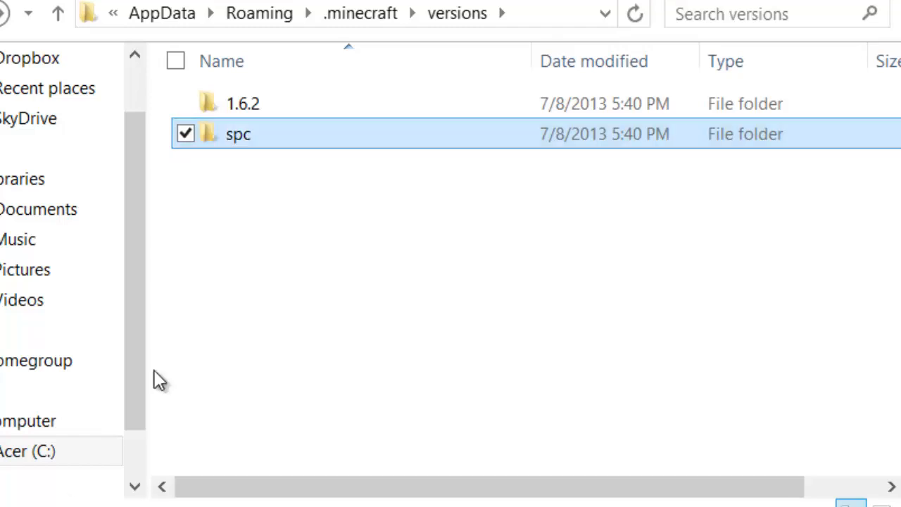
{"action": "double_click", "coordinate": [237, 134]}
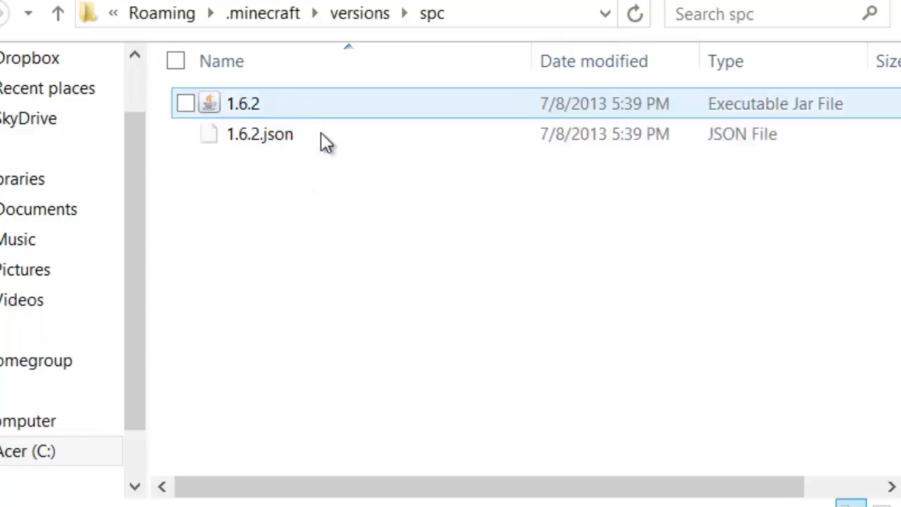
{"action": "mouse_move", "coordinate": [254, 104]}
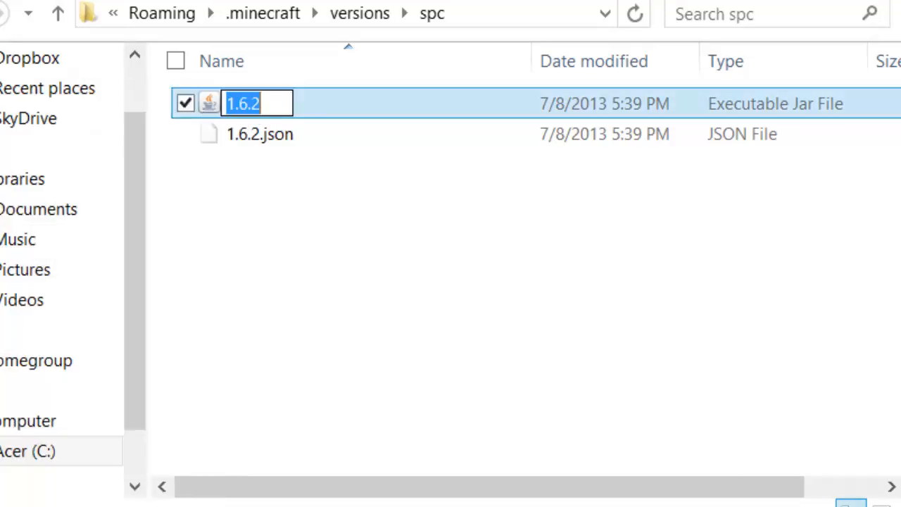
Step: Rename the 1.6.2 jar to spc and 1.6.2.json to spc.json
{"action": "type", "text": "spc"}
{"action": "key", "text": "Return"}
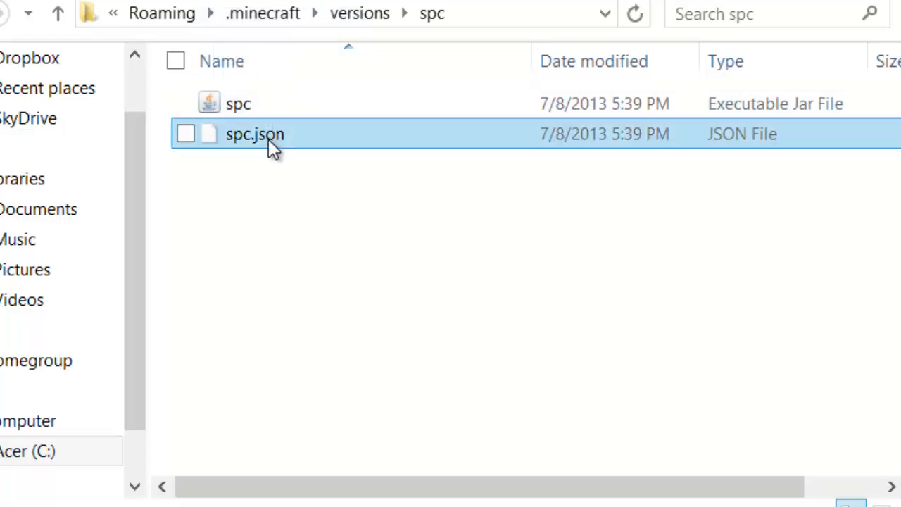
{"action": "mouse_move", "coordinate": [271, 144]}
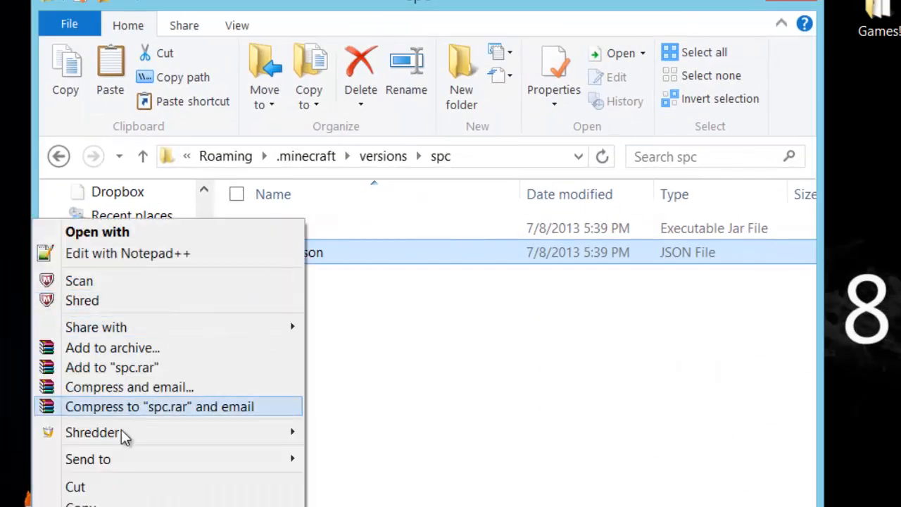
{"action": "mouse_move", "coordinate": [125, 300]}
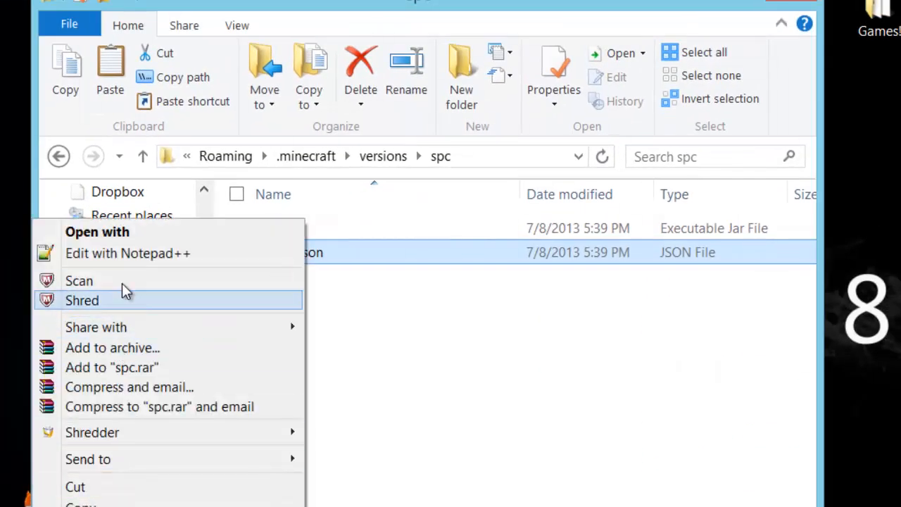
Step: Open spc.json with Notepad from the Open with app chooser
{"action": "left_click", "coordinate": [97, 231]}
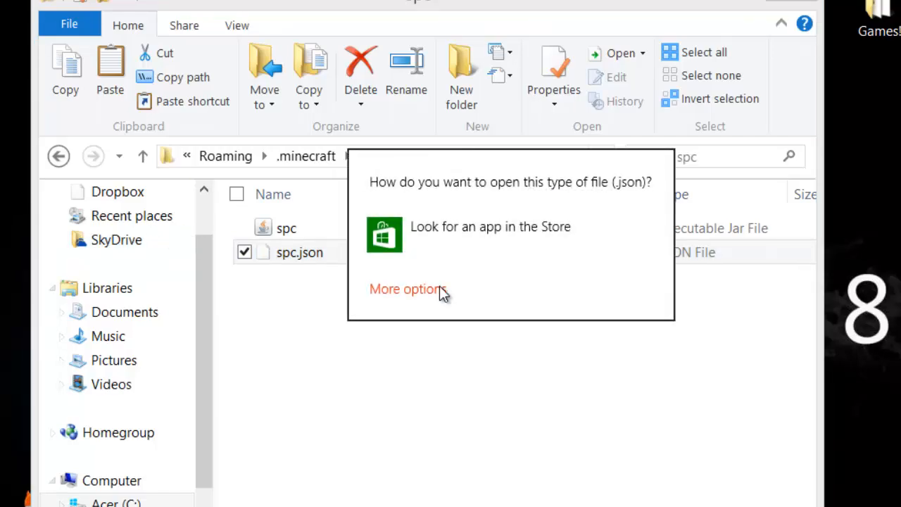
{"action": "left_click", "coordinate": [408, 288]}
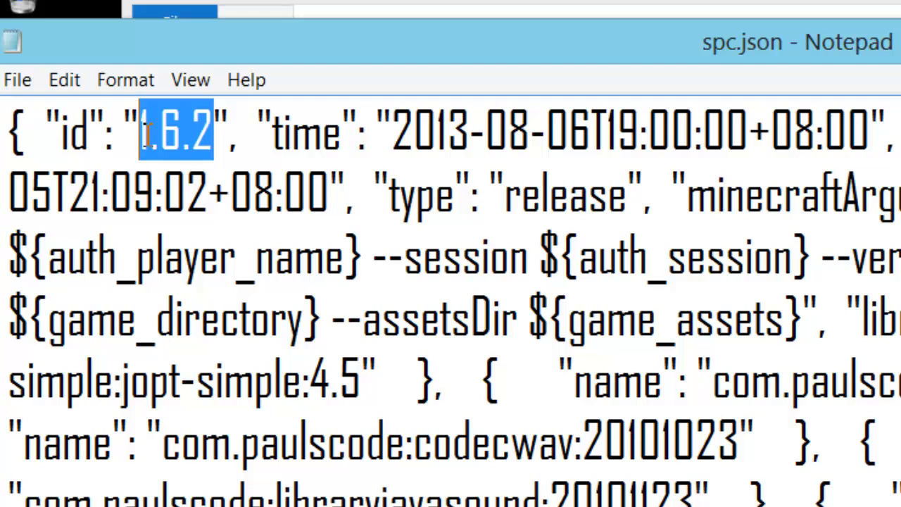
Step: Replace the id value 1.6.2 with spc, save, and close Notepad
{"action": "type", "text": "spc"}
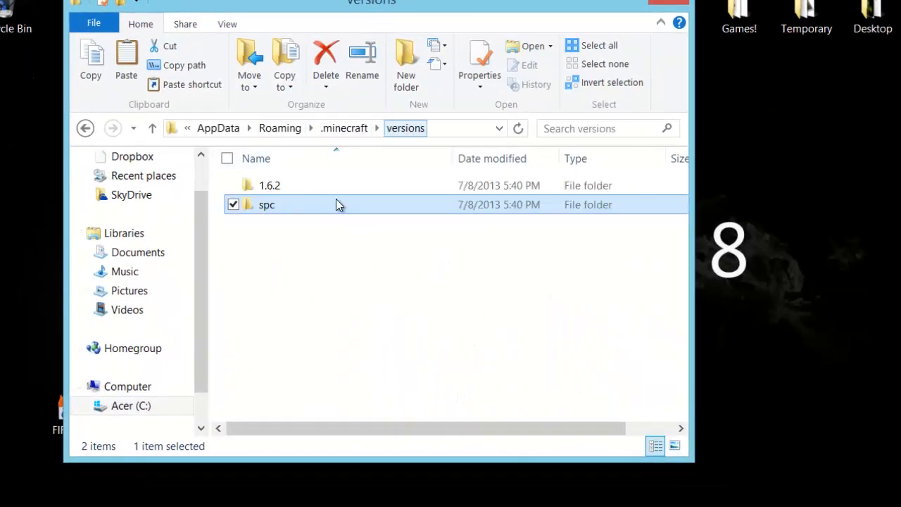
Step: Go into the spc folder and open the spc jar in WinRAR archiver
{"action": "double_click", "coordinate": [266, 204]}
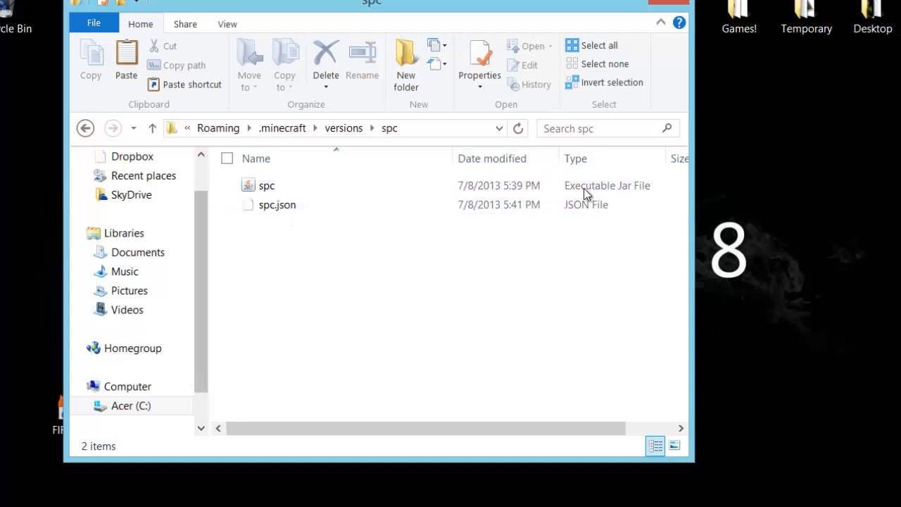
{"action": "left_click", "coordinate": [277, 204]}
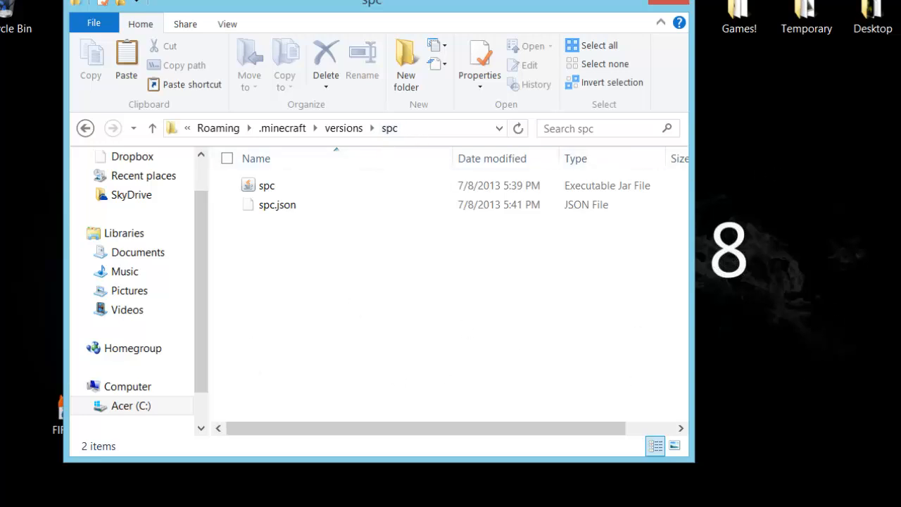
{"action": "left_click", "coordinate": [278, 204]}
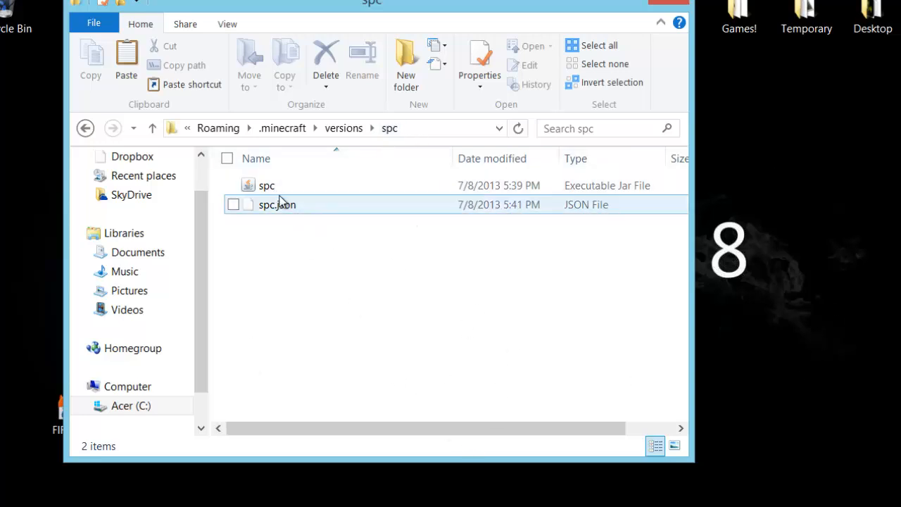
{"action": "right_click", "coordinate": [267, 185]}
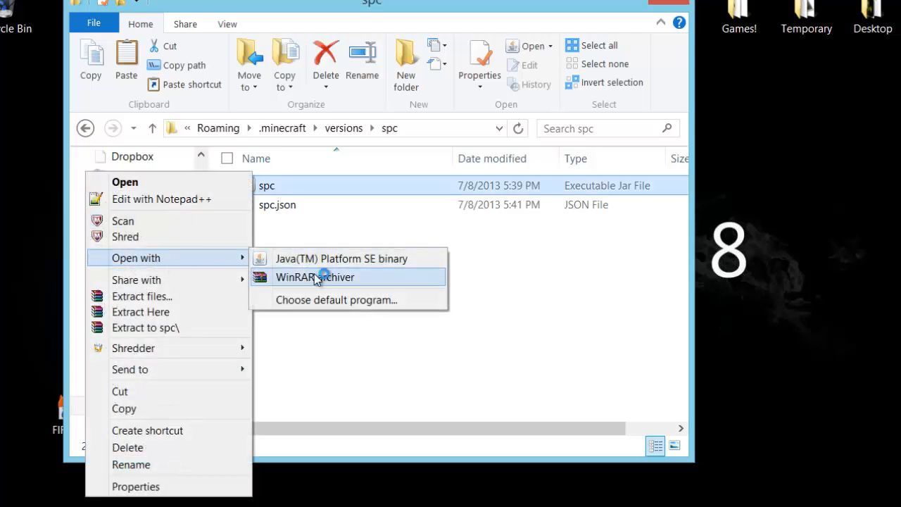
{"action": "left_click", "coordinate": [314, 277]}
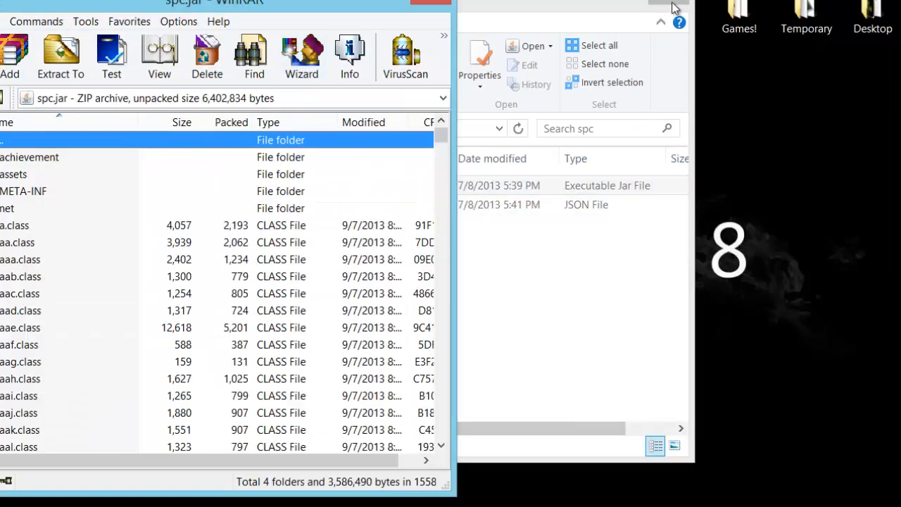
Step: Delete META-INF from spc.jar and add the SPC com folder and class files
{"action": "left_click", "coordinate": [7, 208]}
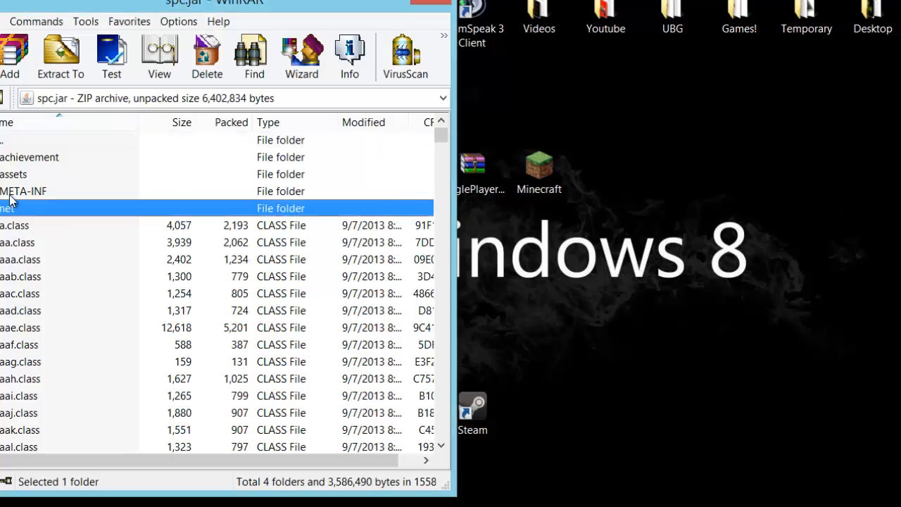
{"action": "left_click", "coordinate": [206, 57]}
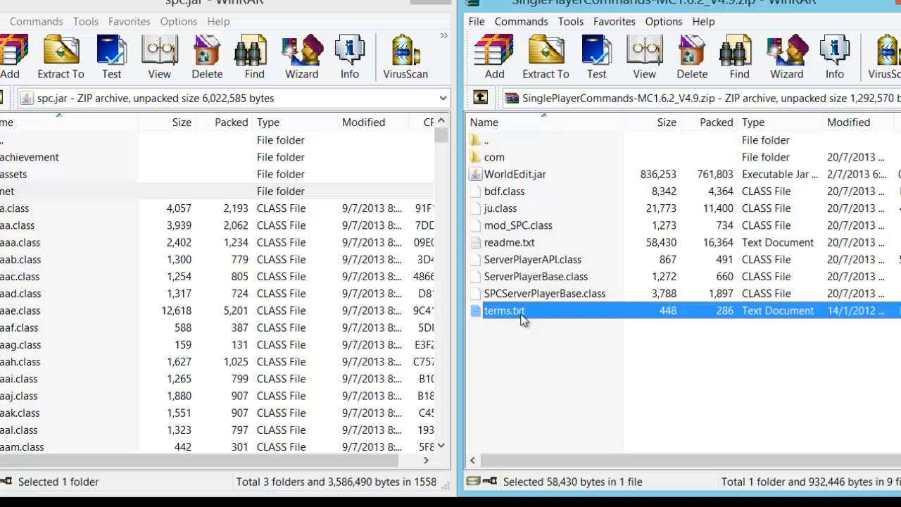
{"action": "left_click", "coordinate": [514, 174]}
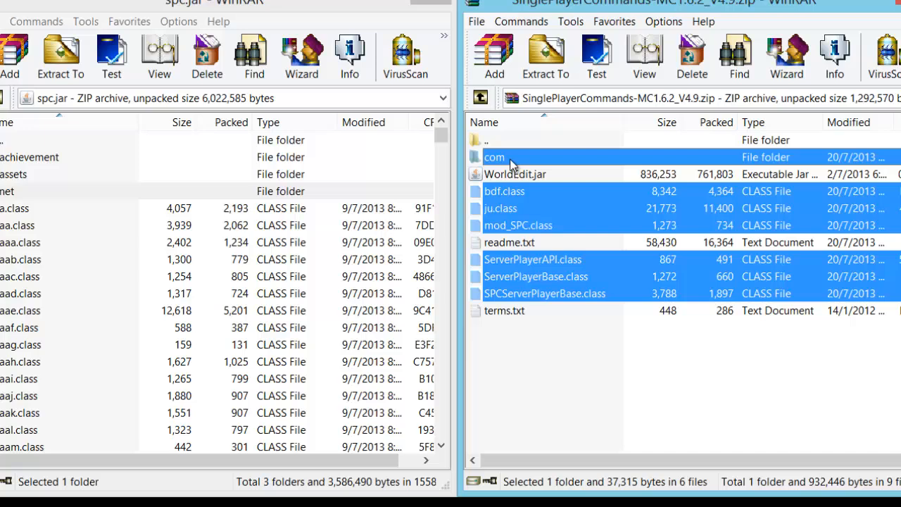
{"action": "left_click", "coordinate": [545, 56]}
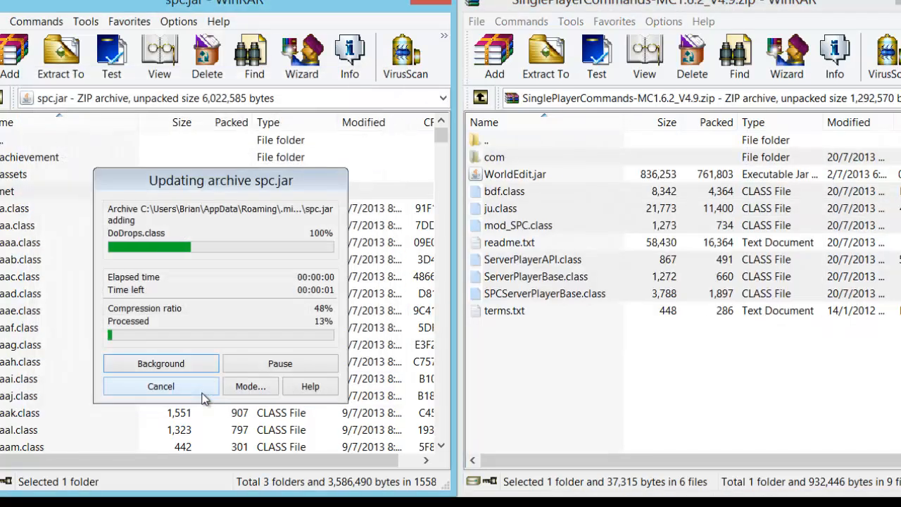
{"action": "left_click", "coordinate": [161, 386]}
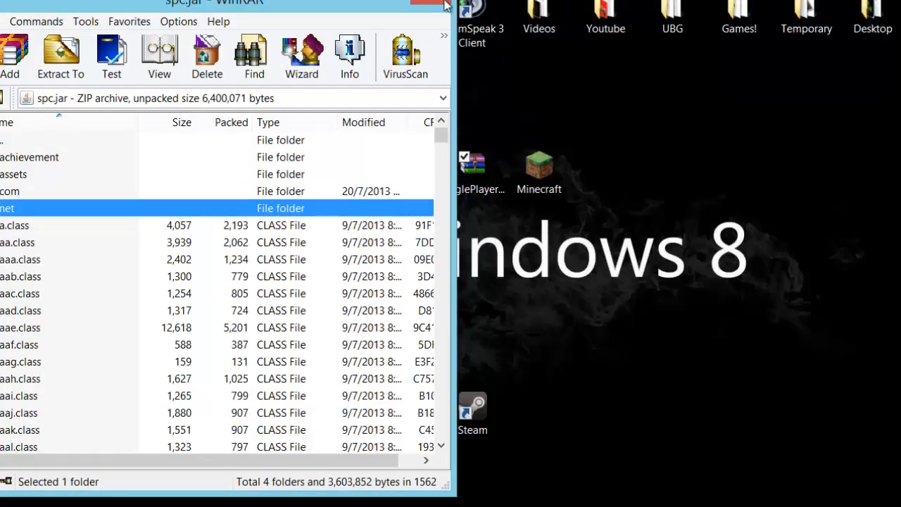
Step: Close the spc archive, browse .minecraft > versions > spc, and return to versions
{"action": "left_click", "coordinate": [431, 5]}
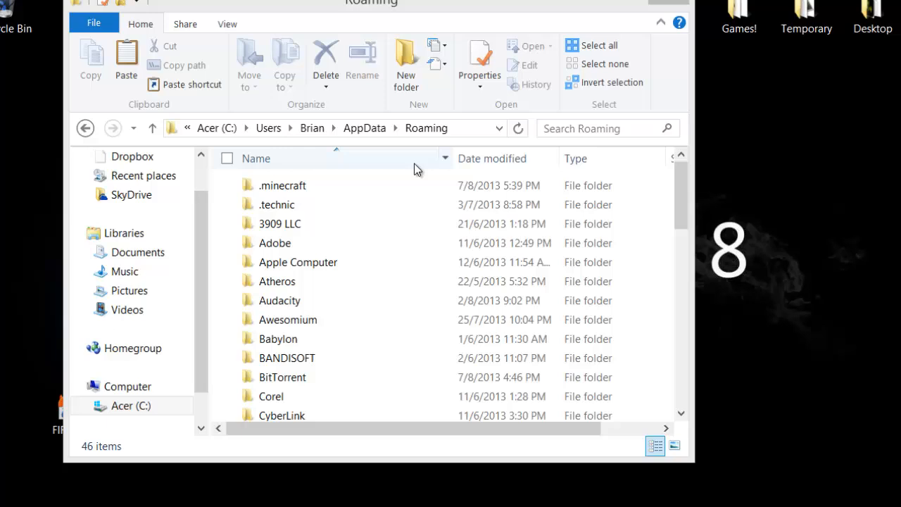
{"action": "left_click", "coordinate": [283, 185]}
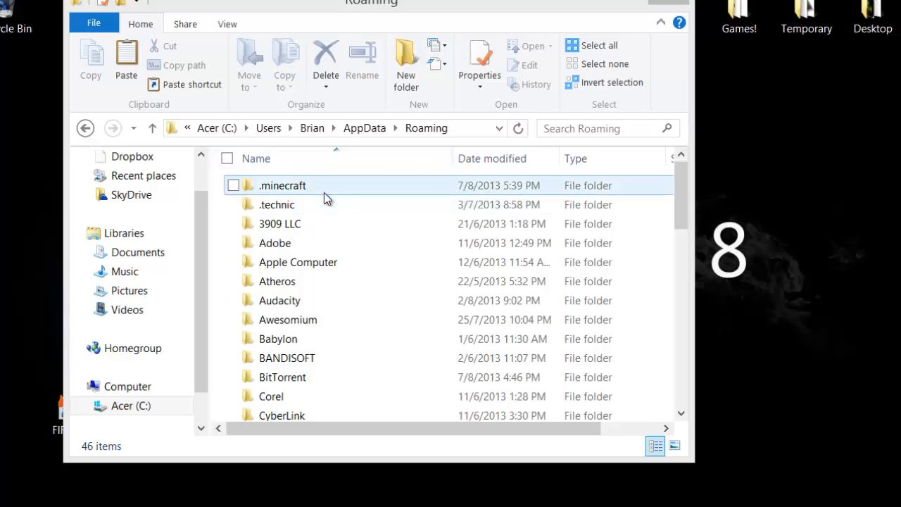
{"action": "double_click", "coordinate": [282, 185]}
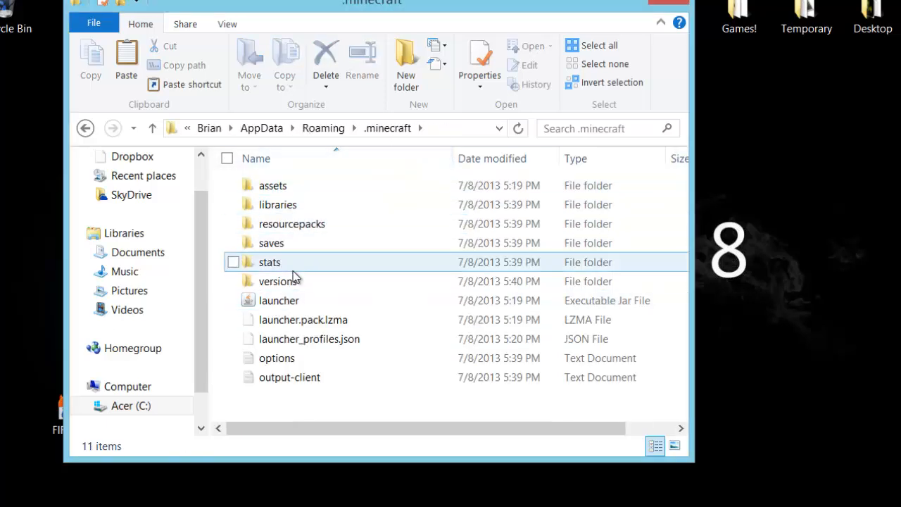
{"action": "double_click", "coordinate": [278, 281]}
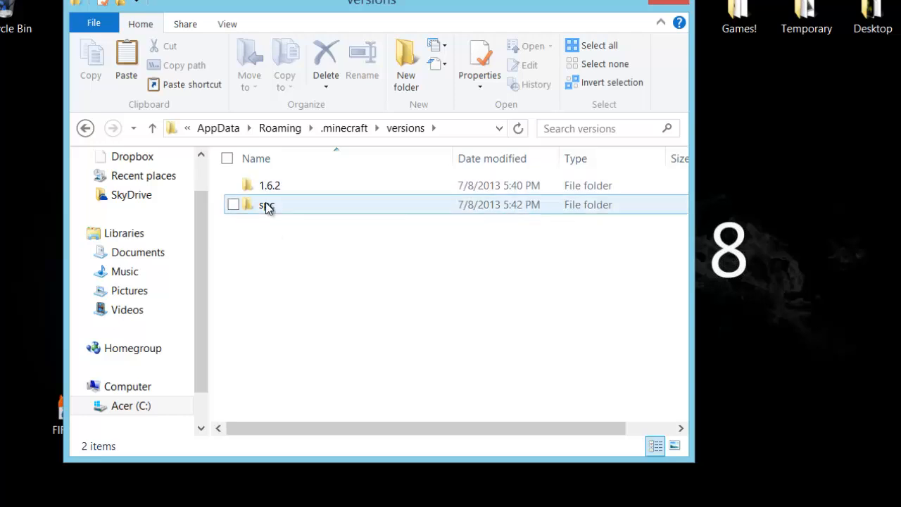
{"action": "double_click", "coordinate": [266, 204]}
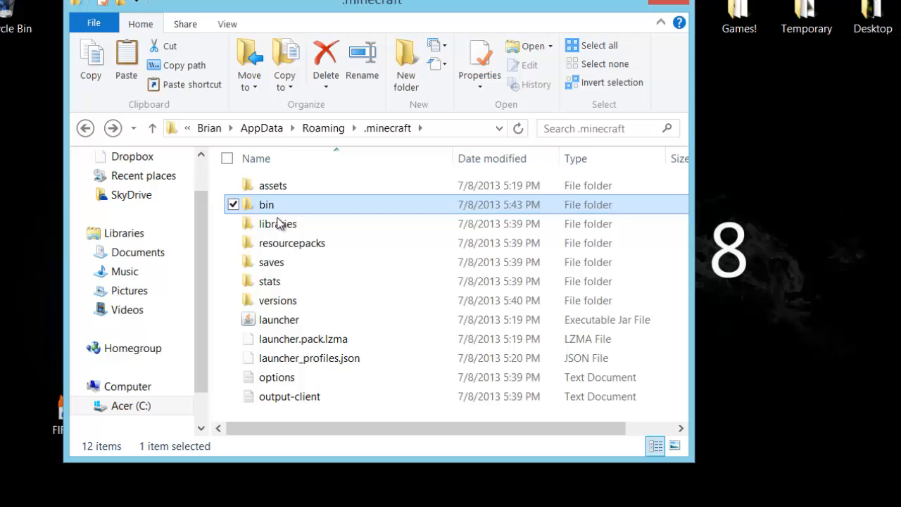
{"action": "left_click", "coordinate": [277, 299]}
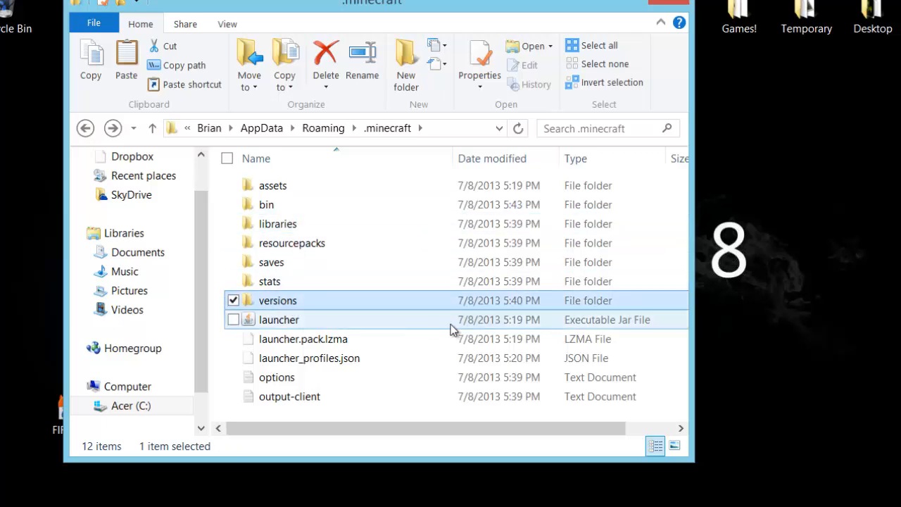
{"action": "double_click", "coordinate": [266, 204]}
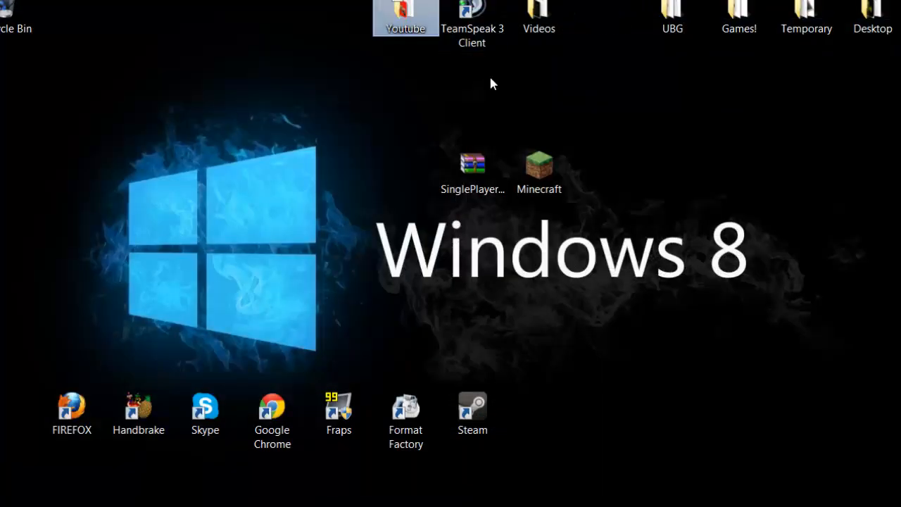
Step: Start the Minecraft launcher and review the profile's version list in Edit Profile
{"action": "left_click", "coordinate": [538, 172]}
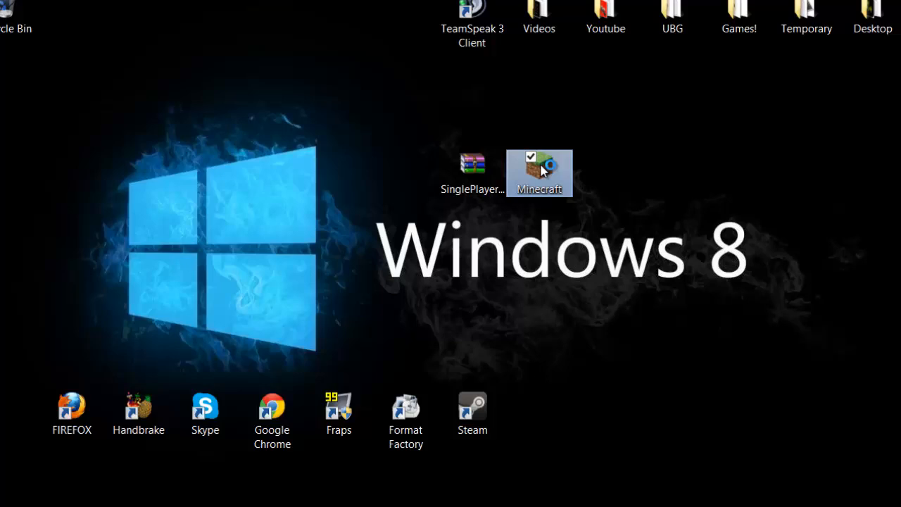
{"action": "double_click", "coordinate": [538, 169]}
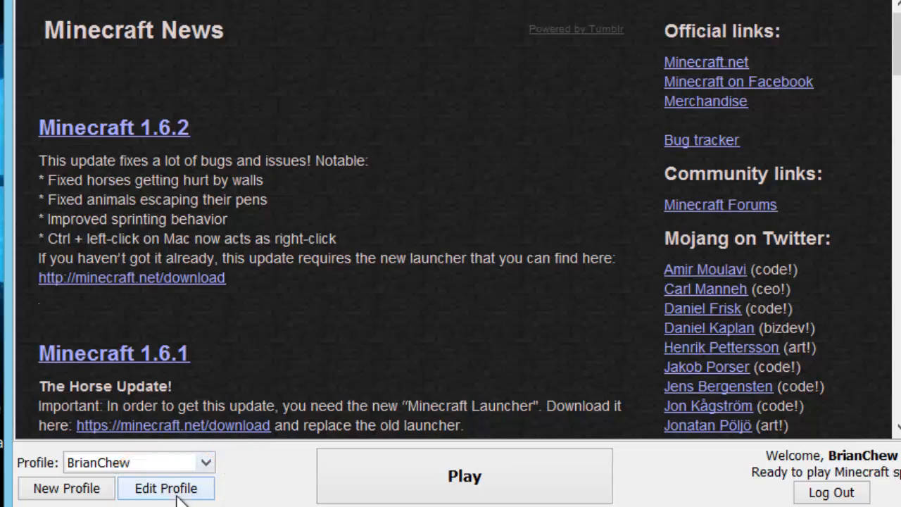
{"action": "left_click", "coordinate": [165, 487]}
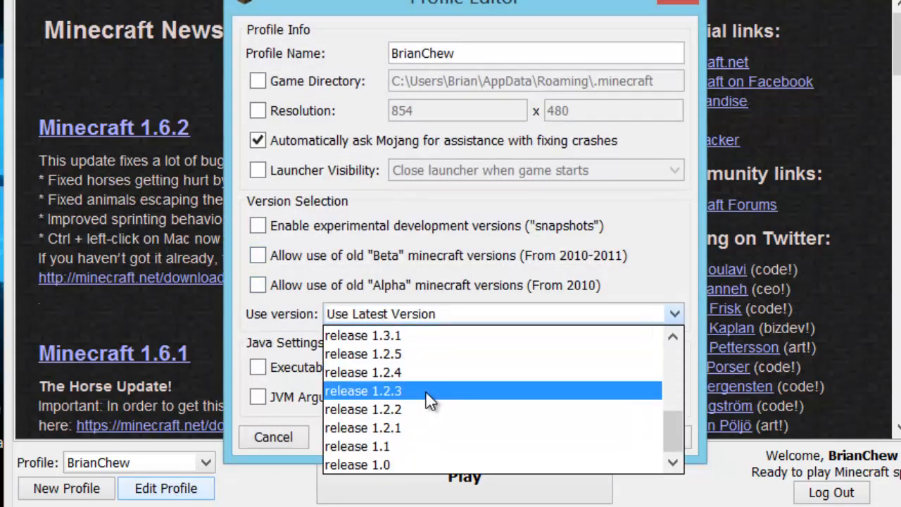
{"action": "scroll", "scroll_direction": "up", "scroll_amount": 3}
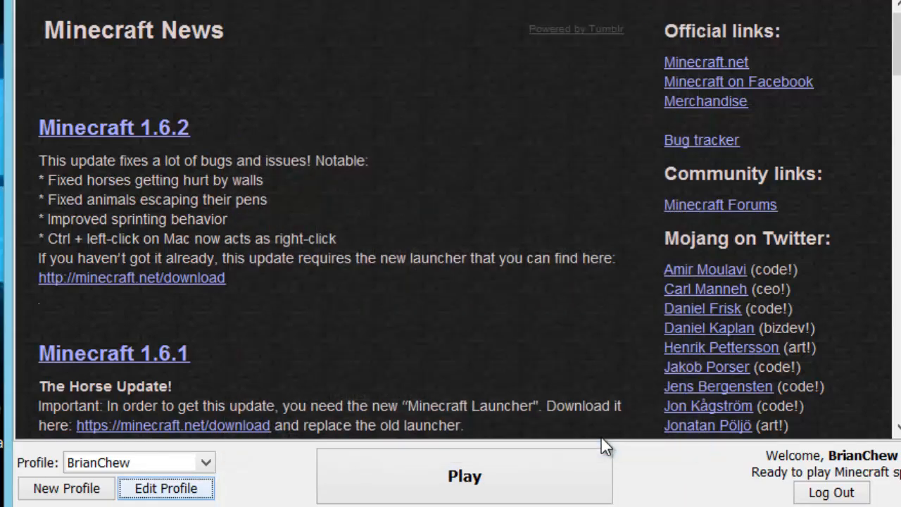
Step: Play the spc profile to reach the Minecraft 1.6.2 title screen
{"action": "left_click", "coordinate": [463, 476]}
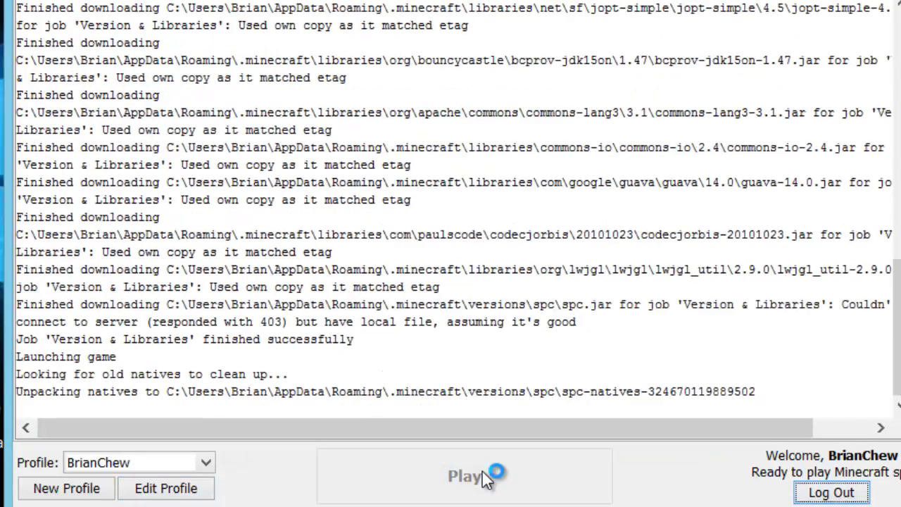
{"action": "left_click", "coordinate": [464, 476]}
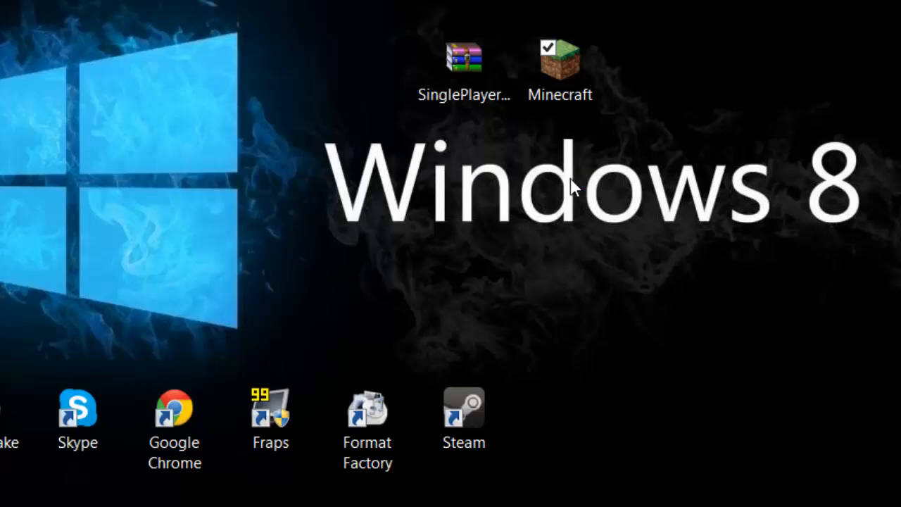
{"action": "double_click", "coordinate": [558, 54]}
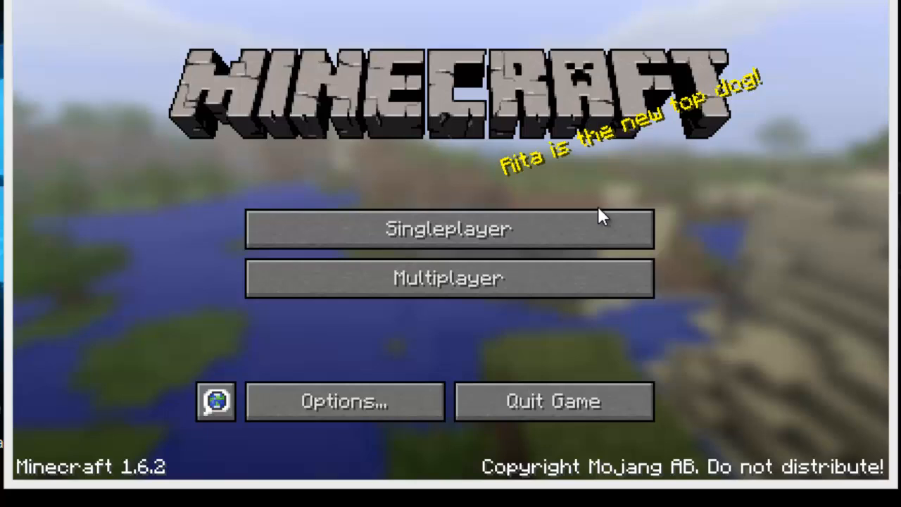
Step: Start a new singleplayer world and name it 'mod ts'
{"action": "left_click", "coordinate": [449, 229]}
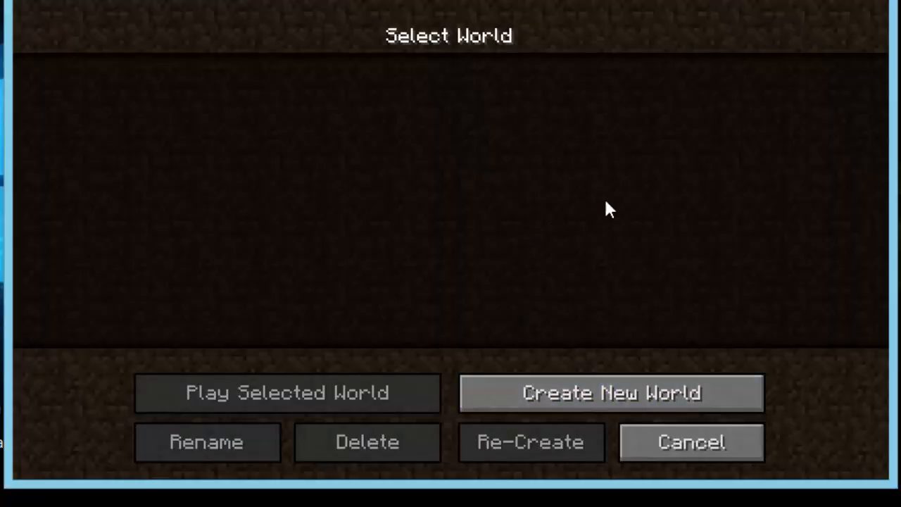
{"action": "left_click", "coordinate": [611, 392]}
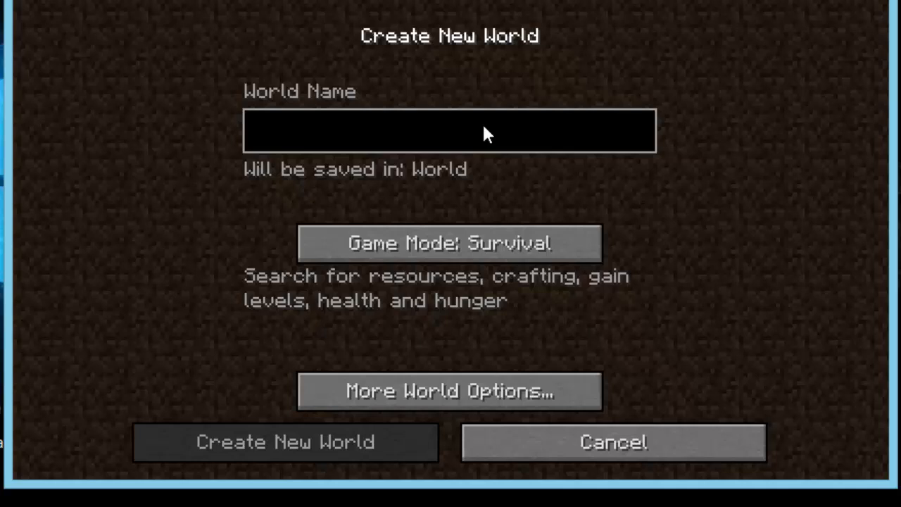
{"action": "left_click", "coordinate": [450, 130]}
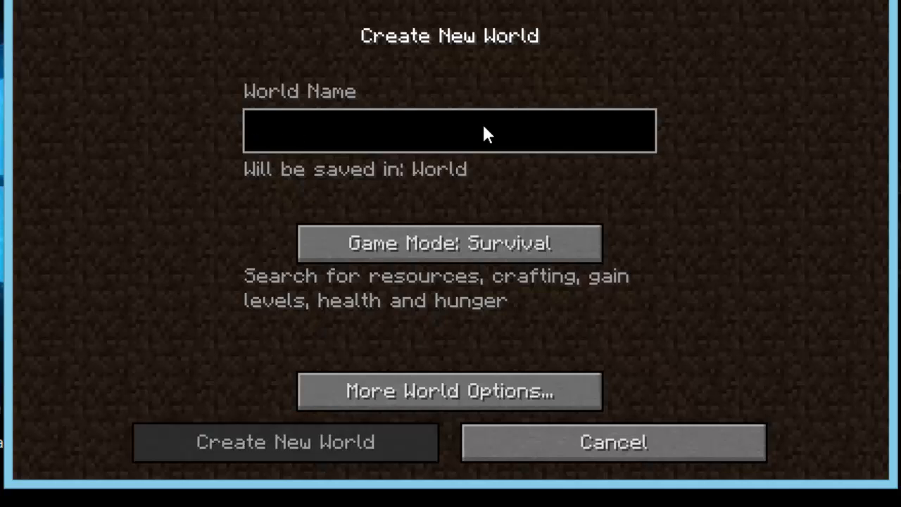
{"action": "type", "text": "mod ts"}
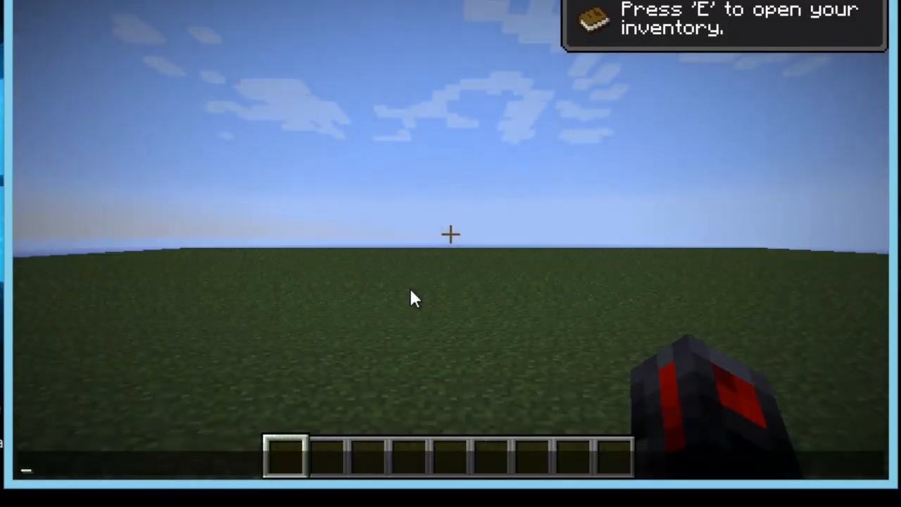
Step: Set both WorldEdit region corners and enter the command '//set wand'
{"action": "key", "text": "/"}
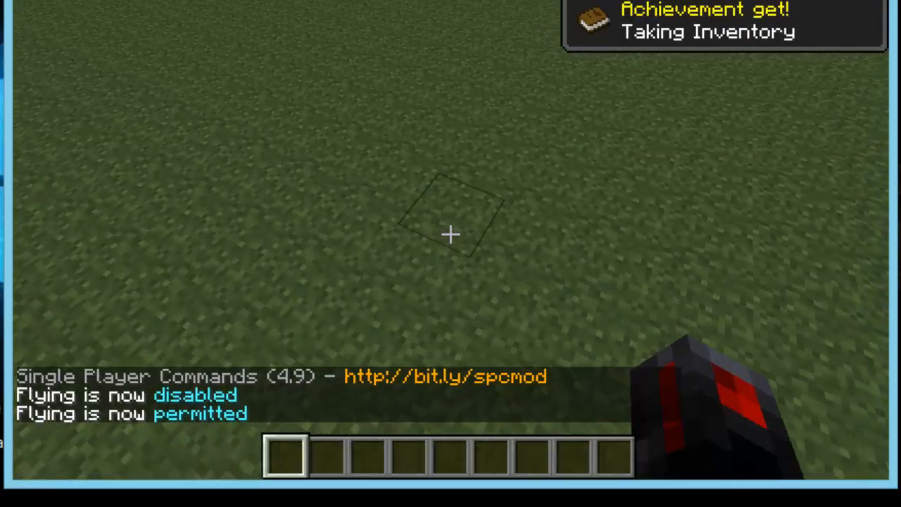
{"action": "right_click", "coordinate": [450, 234]}
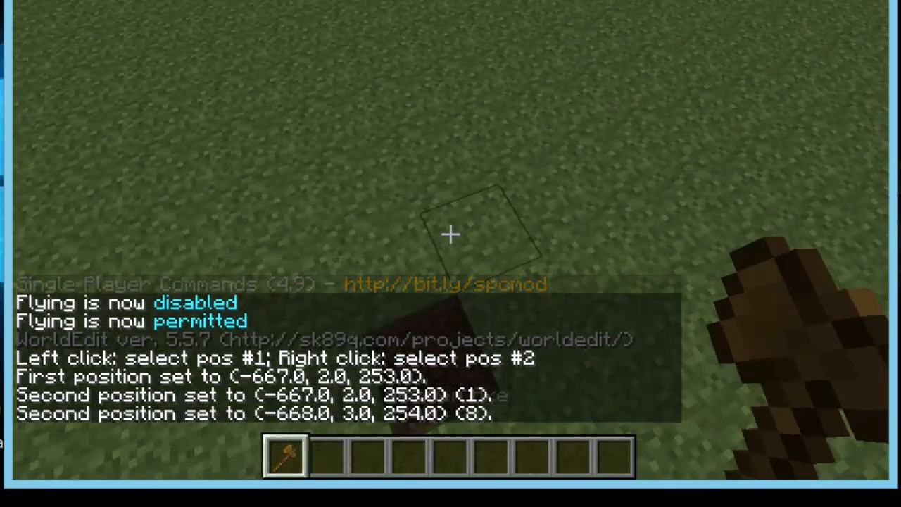
{"action": "left_click", "coordinate": [451, 234]}
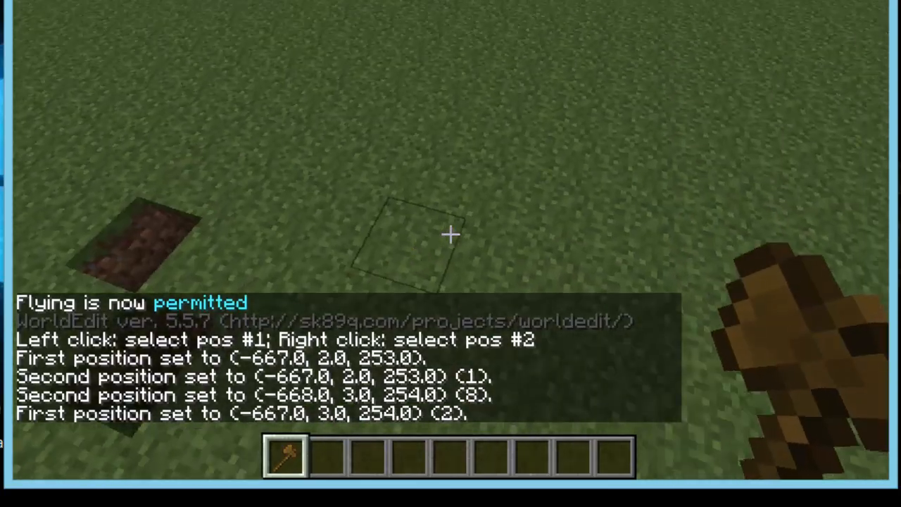
{"action": "type", "text": "//set wand"}
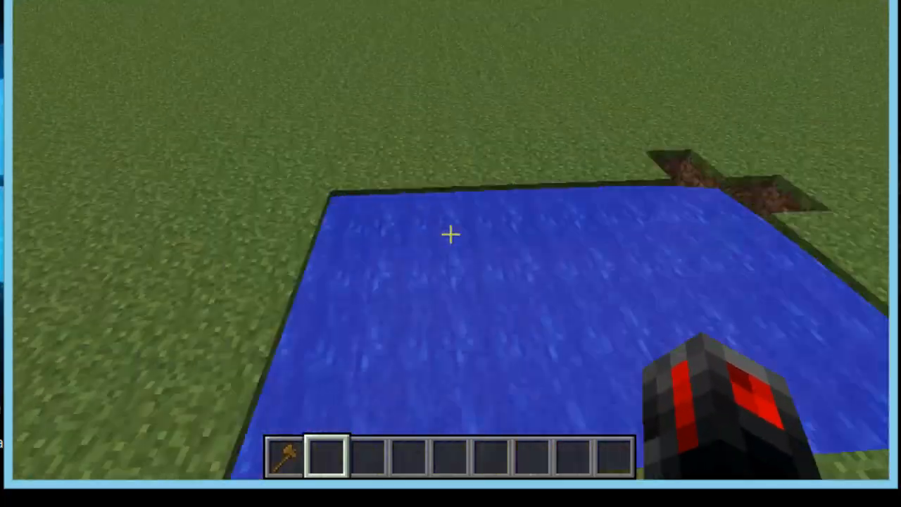
{"action": "mouse_move", "coordinate": [451, 235]}
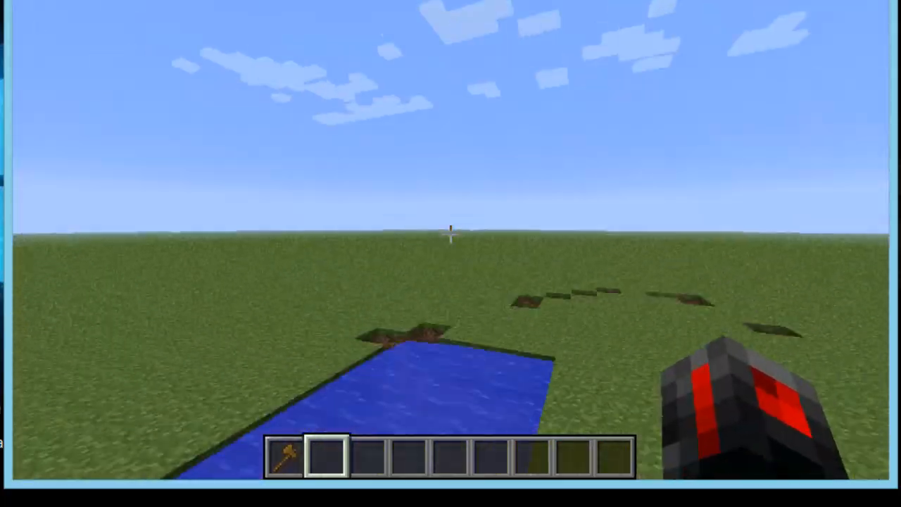